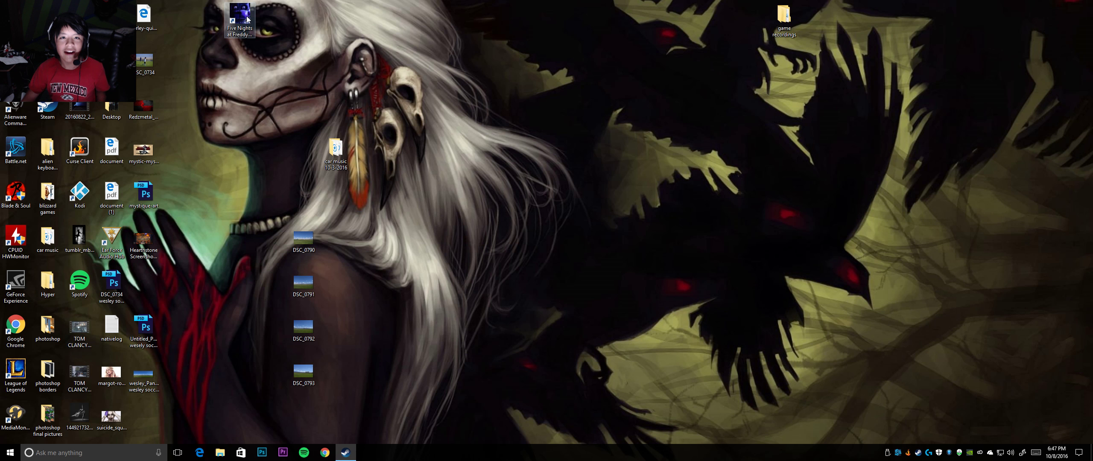
mouse_move(239, 14)
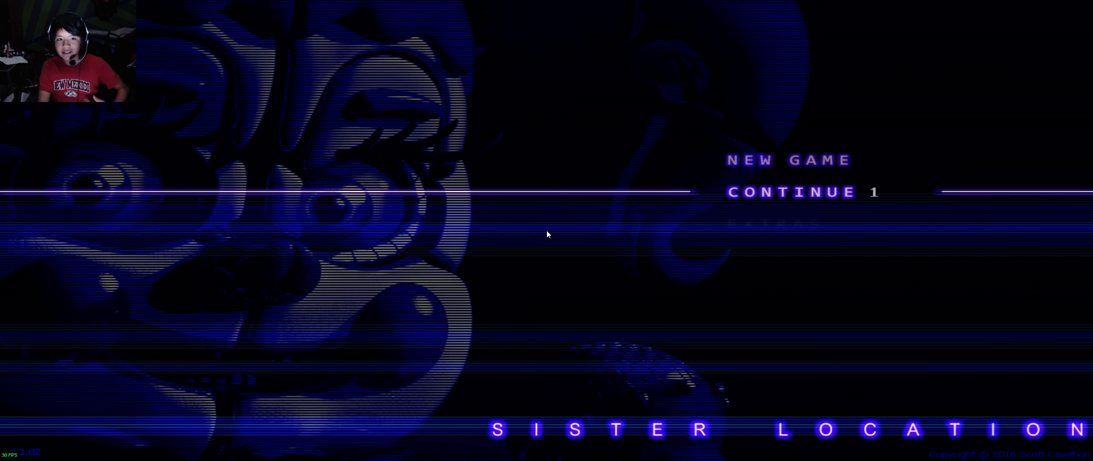
mouse_move(773, 171)
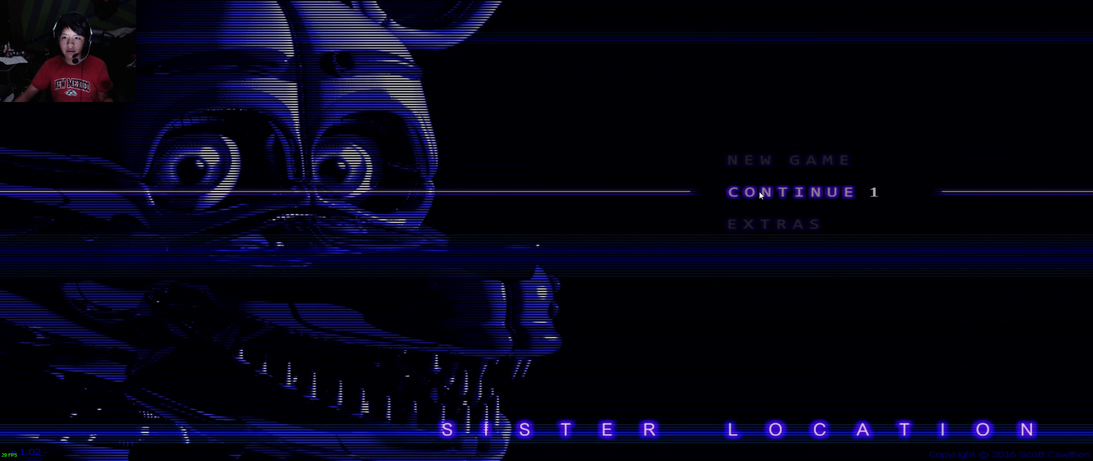
Step: Choose CONTINUE on the title screen to load the saved night
left_click(790, 192)
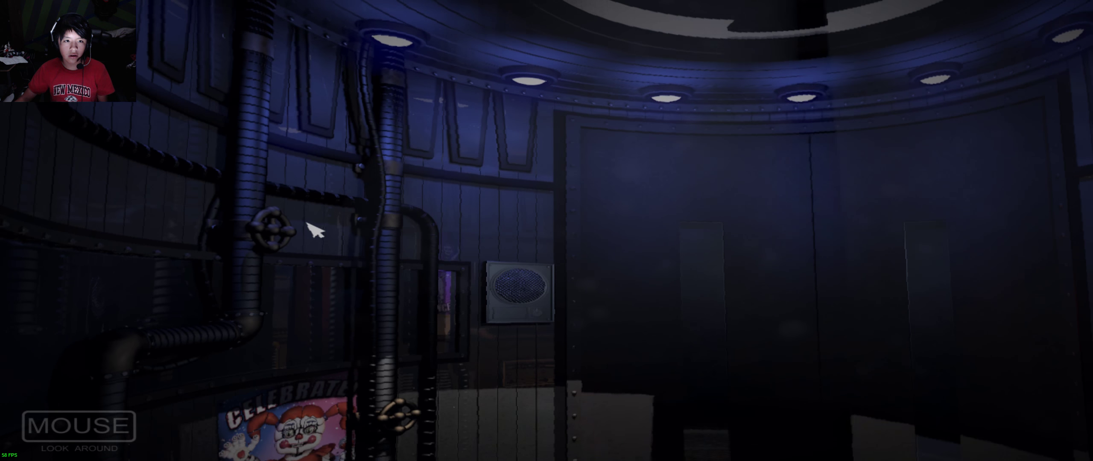
mouse_move(543, 47)
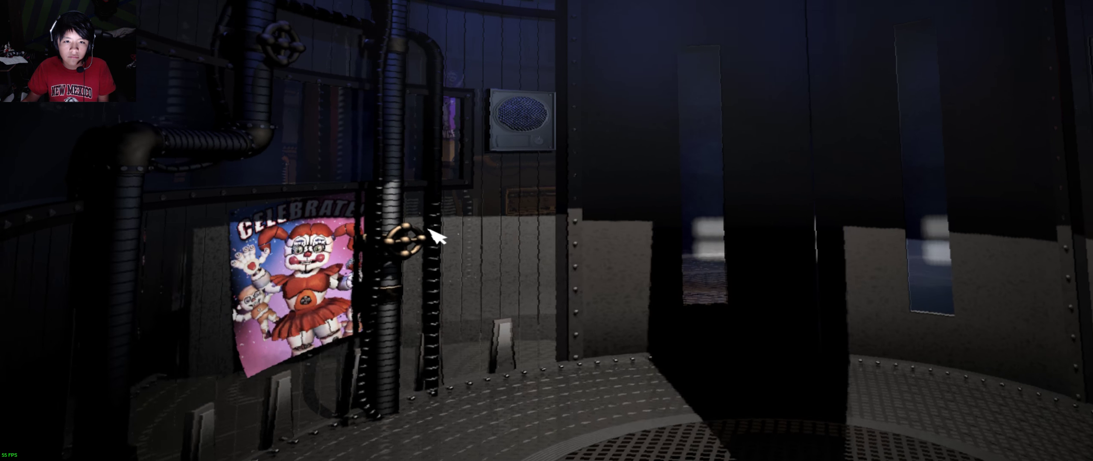
mouse_move(543, 195)
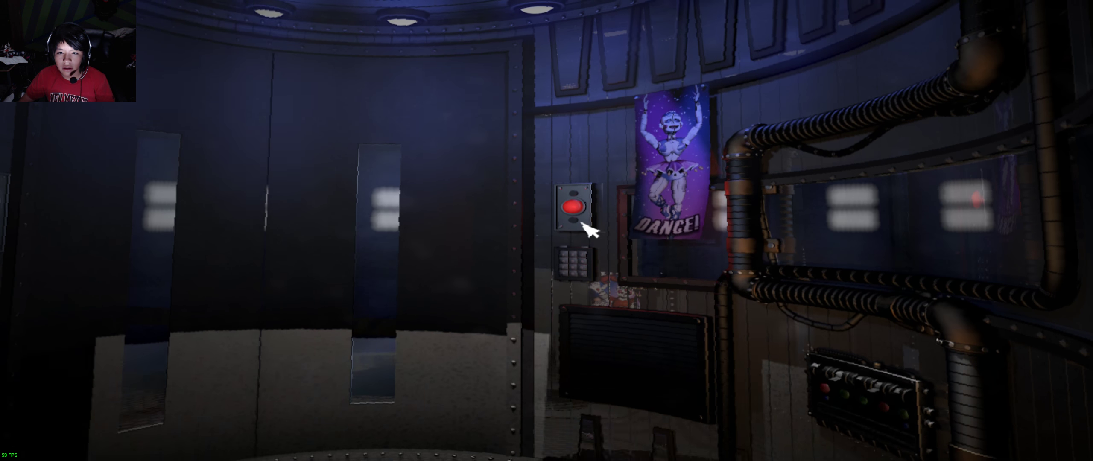
left_click(573, 207)
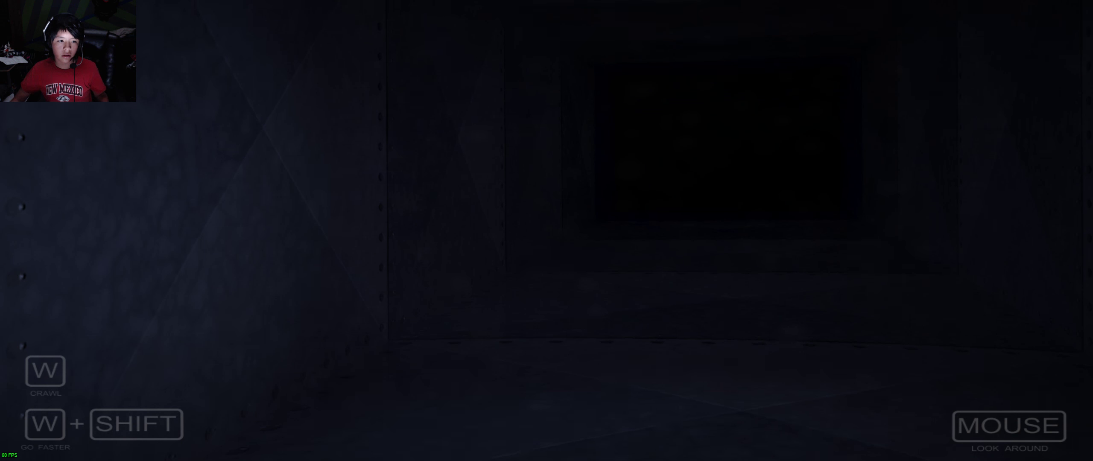
Step: Crawl forward through the dark vent into Circus Baby's window room
key("w")
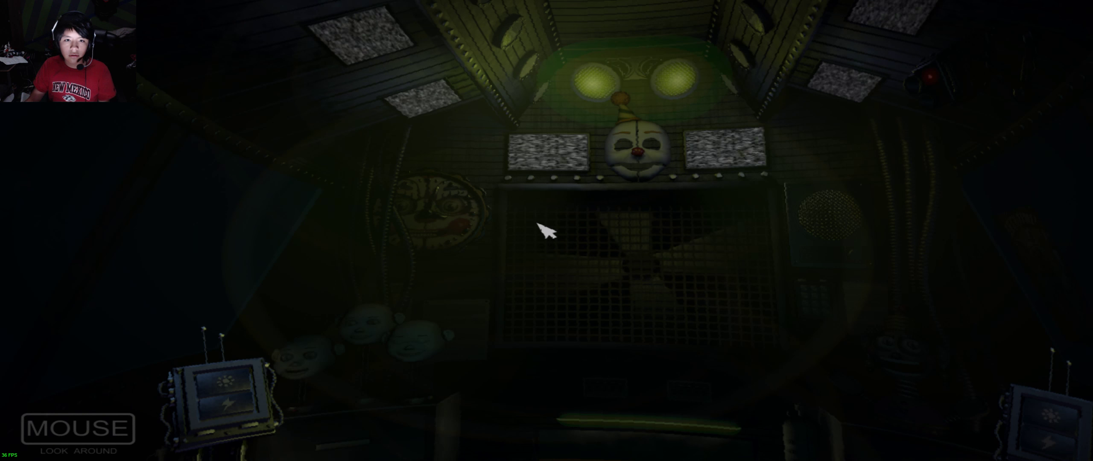
mouse_move(547, 233)
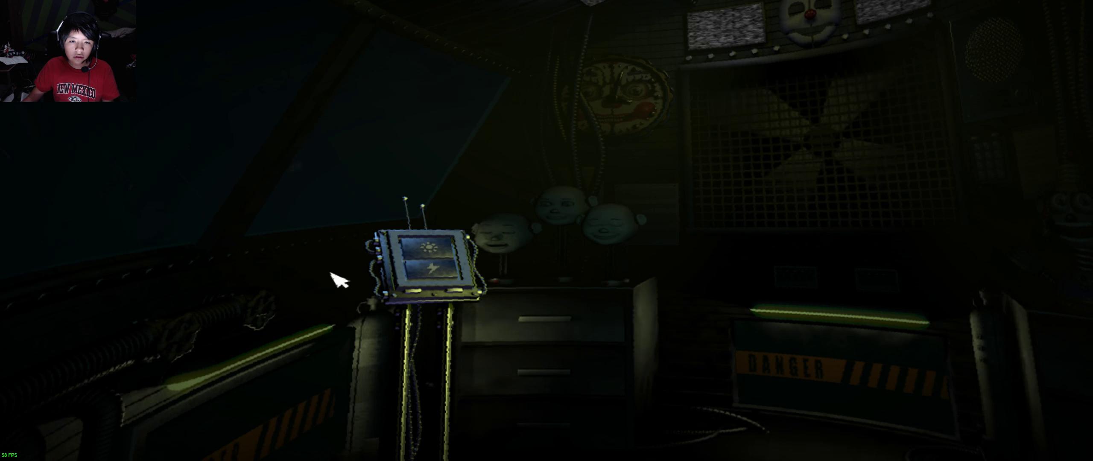
mouse_move(429, 275)
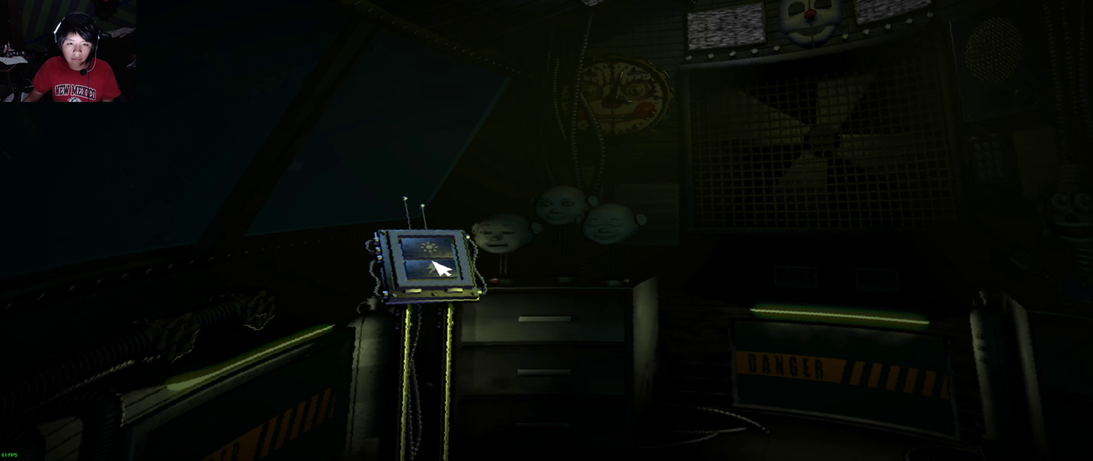
Step: Press the lower lightning button on the left control panel
left_click(425, 268)
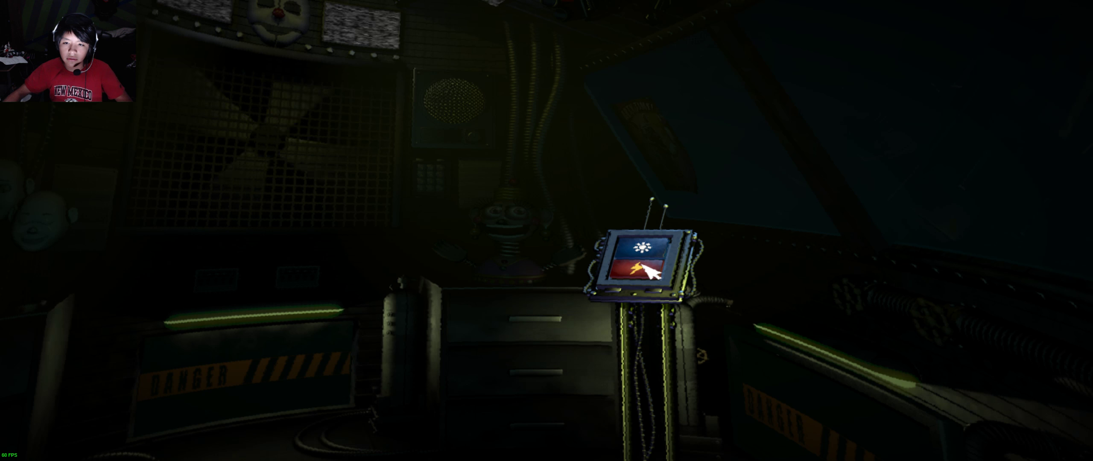
Step: Press the red lightning button on the right control panel
left_click(641, 261)
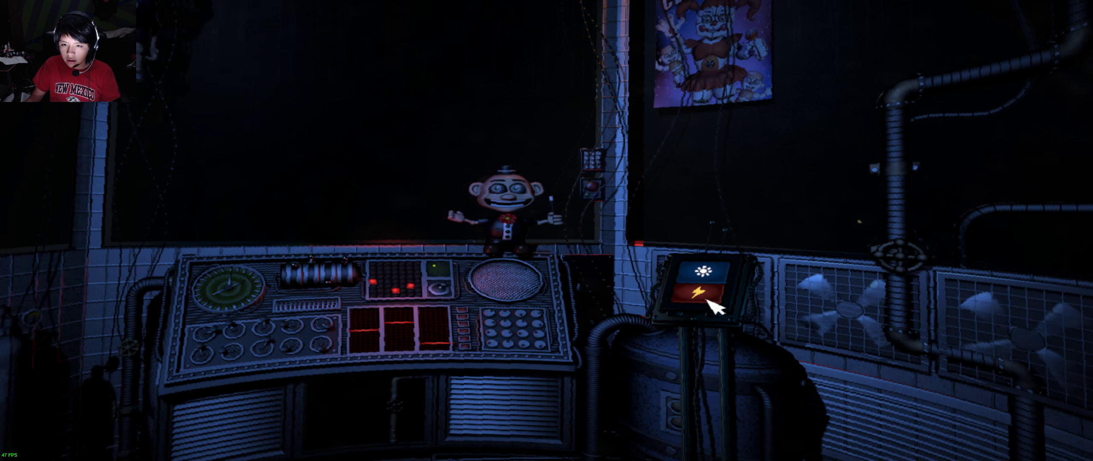
mouse_move(641, 320)
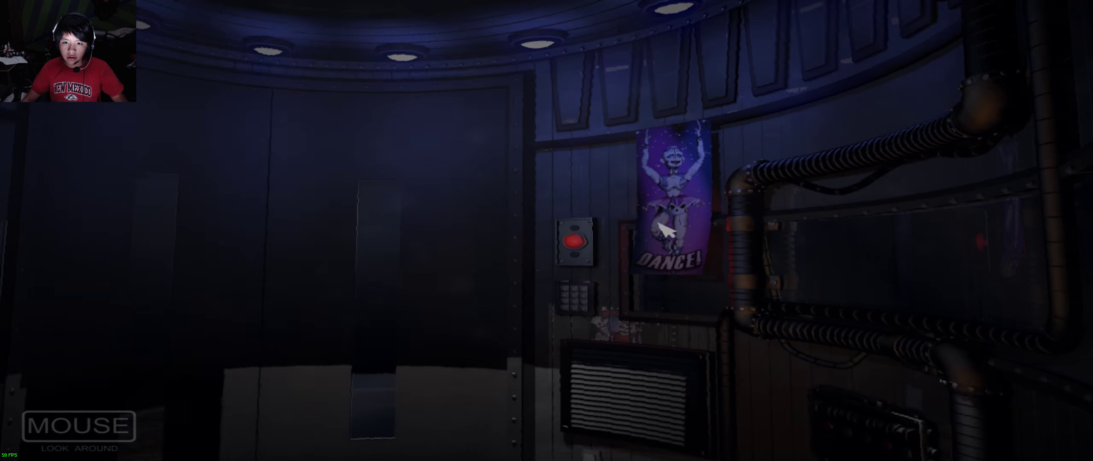
mouse_move(546, 300)
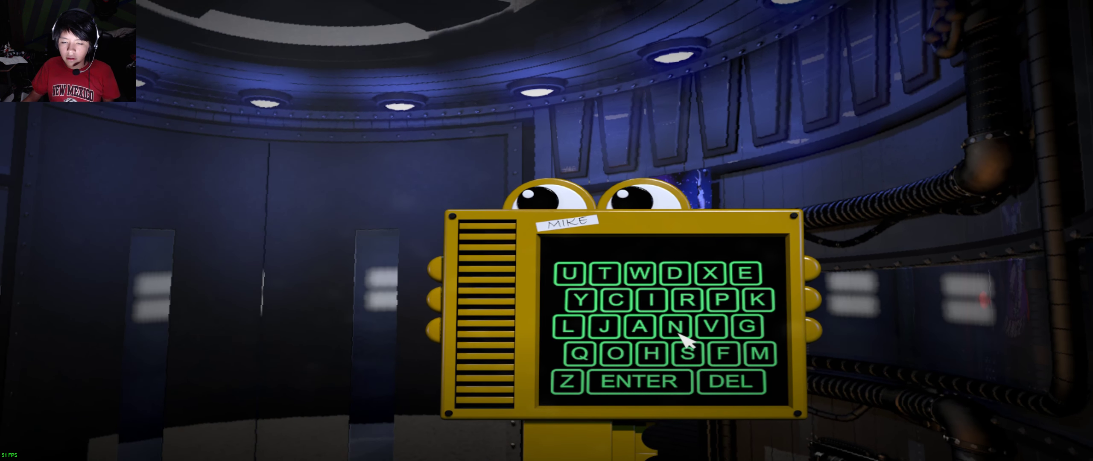
Step: Interact with the yellow HandUnit robot's keypad, leaving the circular room dark
left_click(639, 381)
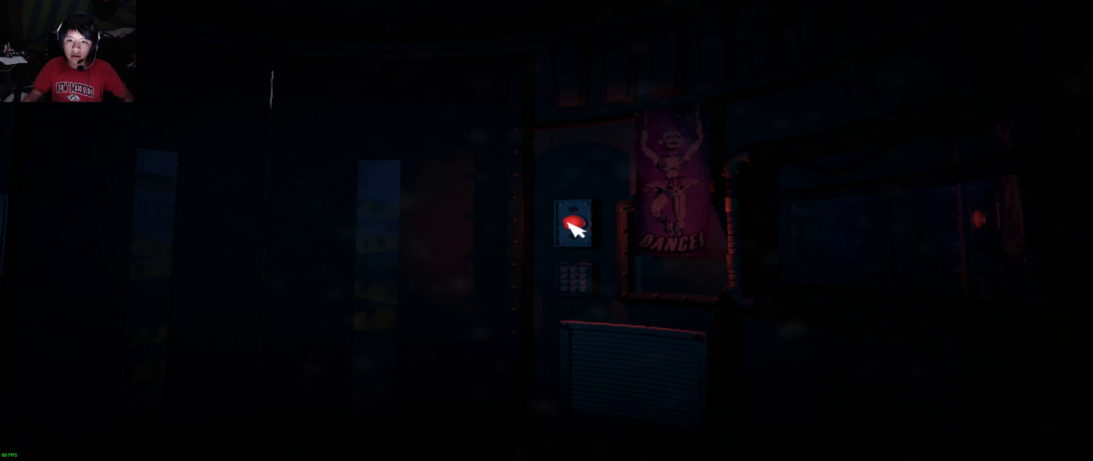
mouse_move(547, 229)
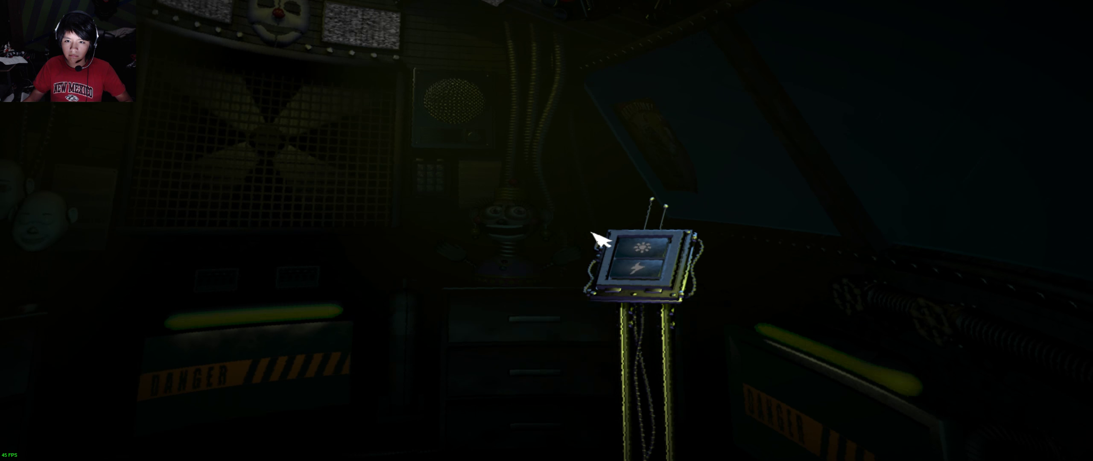
Step: Activate the light-and-shock panel on its stand in Circus Control
left_click(641, 265)
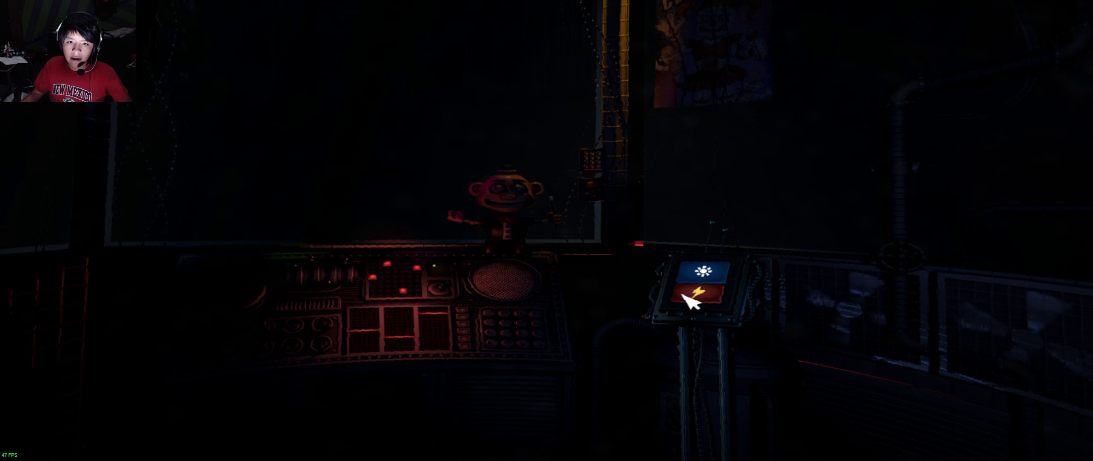
Step: Shock the small animatronic twice with the panel's lightning button
left_click(699, 293)
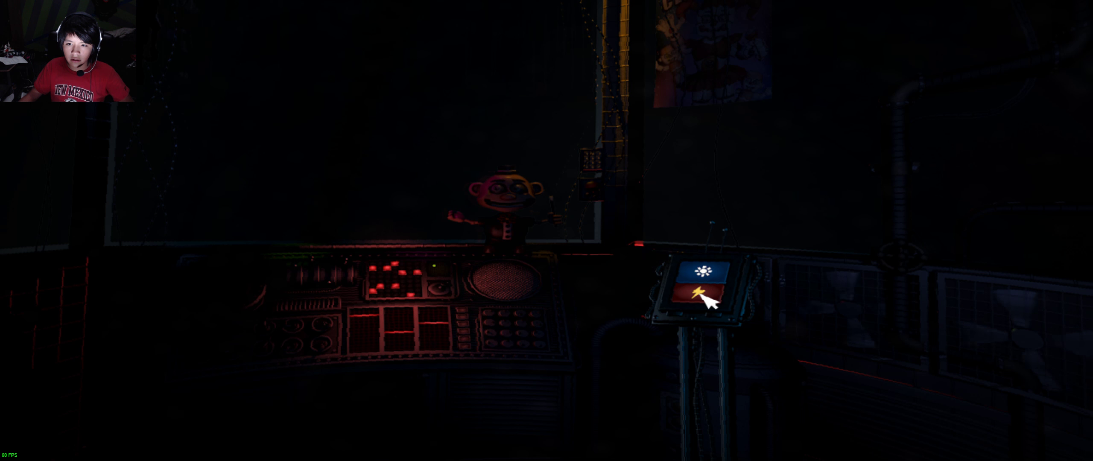
left_click(697, 294)
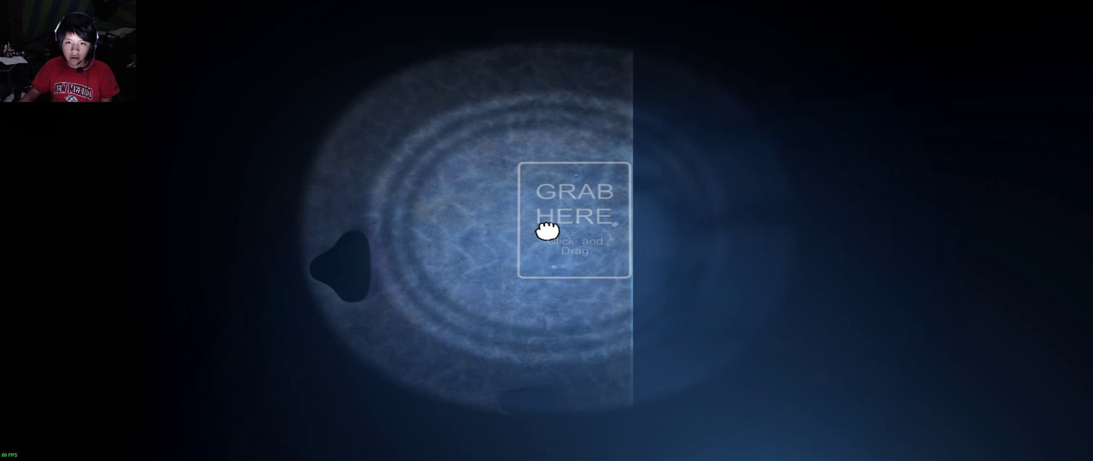
Step: Drag the blue-lit under-desk surface right, then back left across the view
left_click_drag(547, 230, 819, 230)
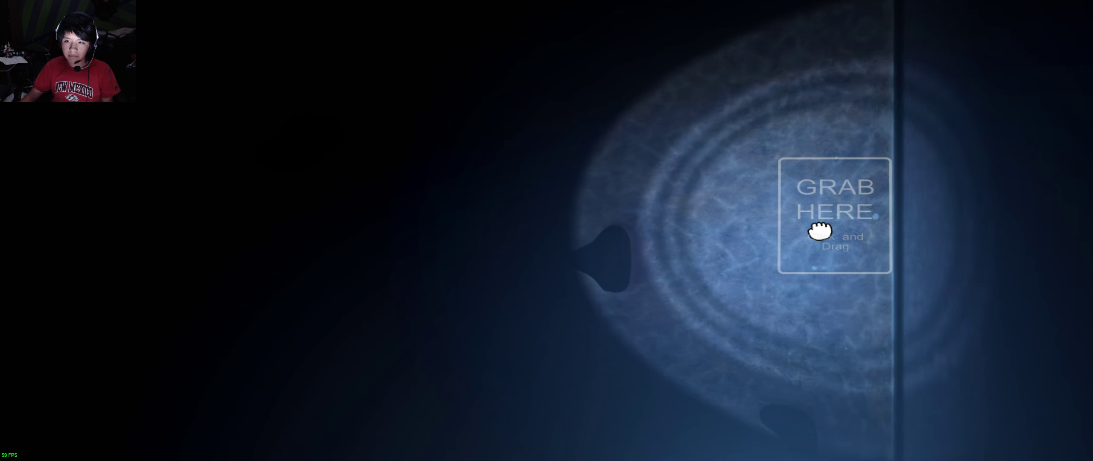
left_click_drag(818, 230, 223, 230)
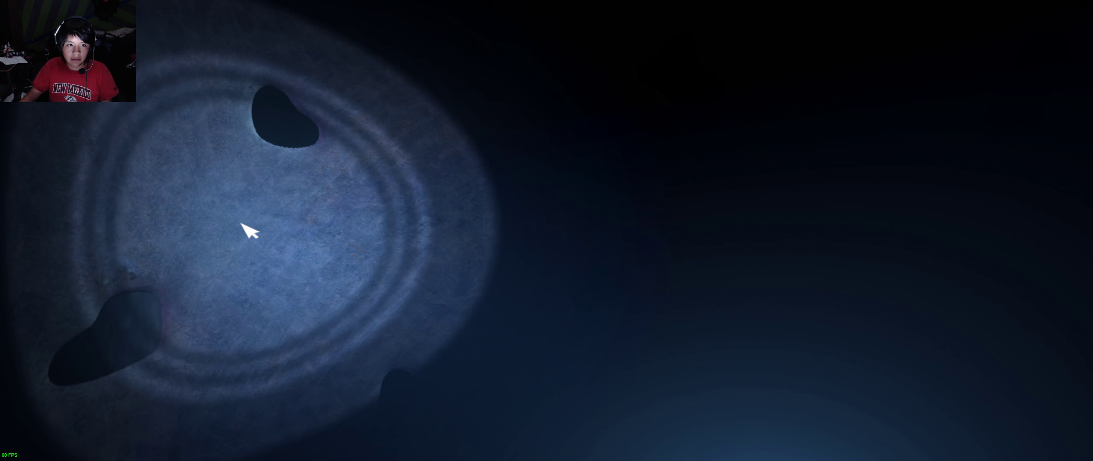
mouse_move(543, 275)
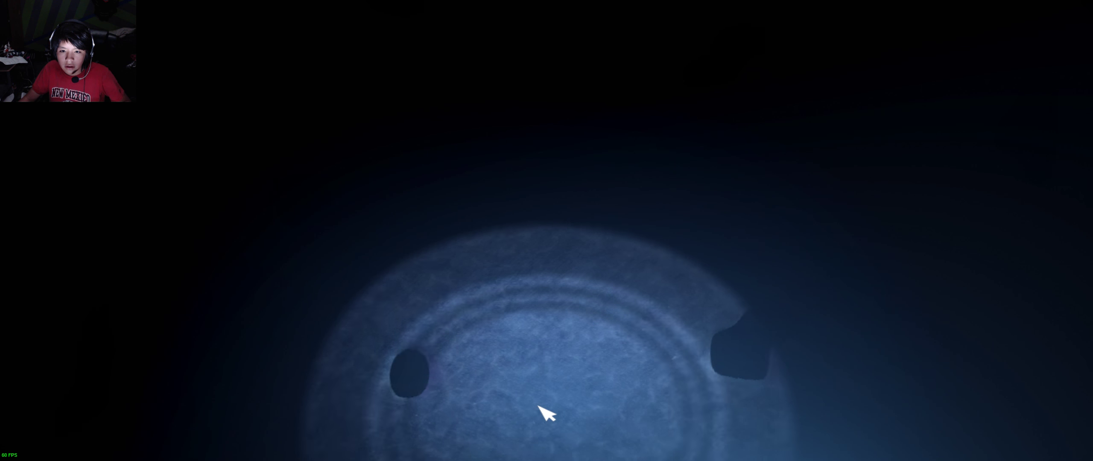
mouse_move(1035, 232)
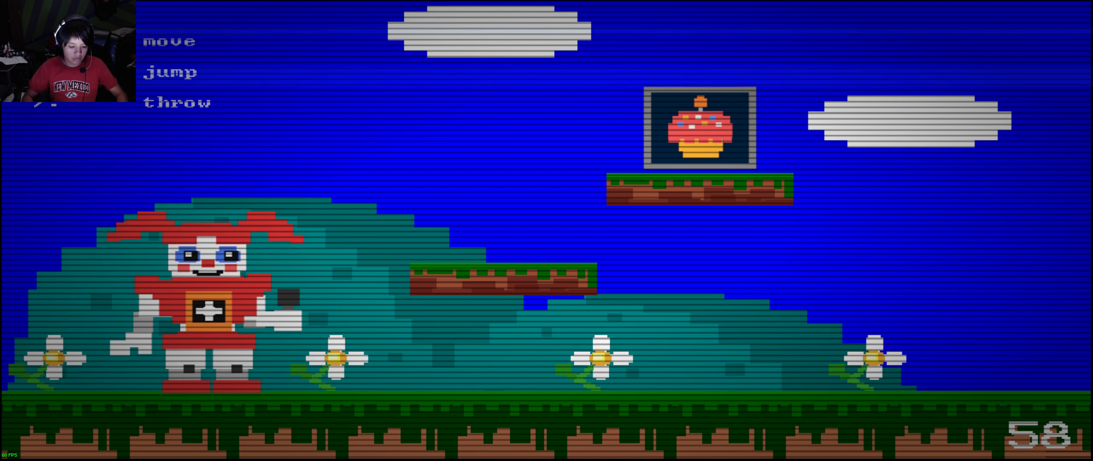
Step: Steer Circus Baby right in the pixel minigame before the timer ends
key("right")
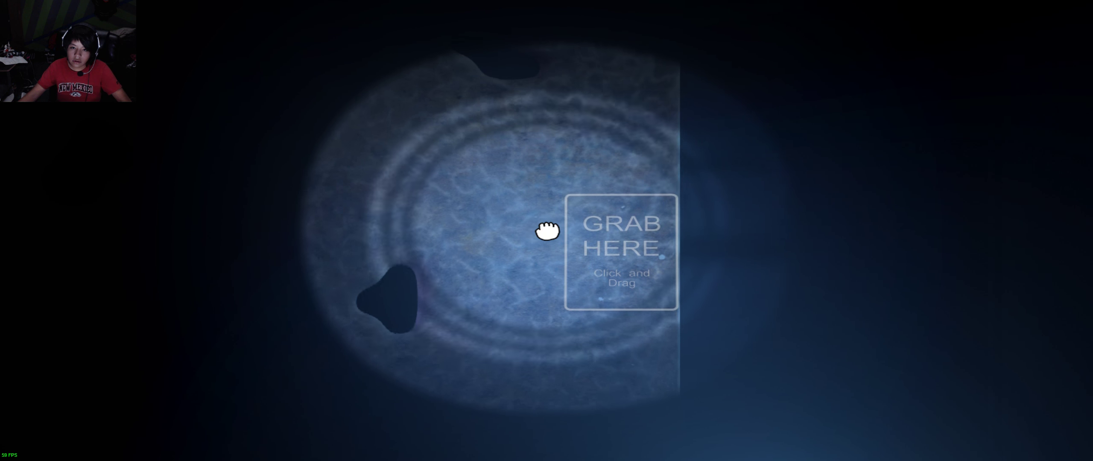
Step: Drag the under-desk panel by its GRAB HERE box to expose the dark opening
left_click_drag(548, 230, 1028, 230)
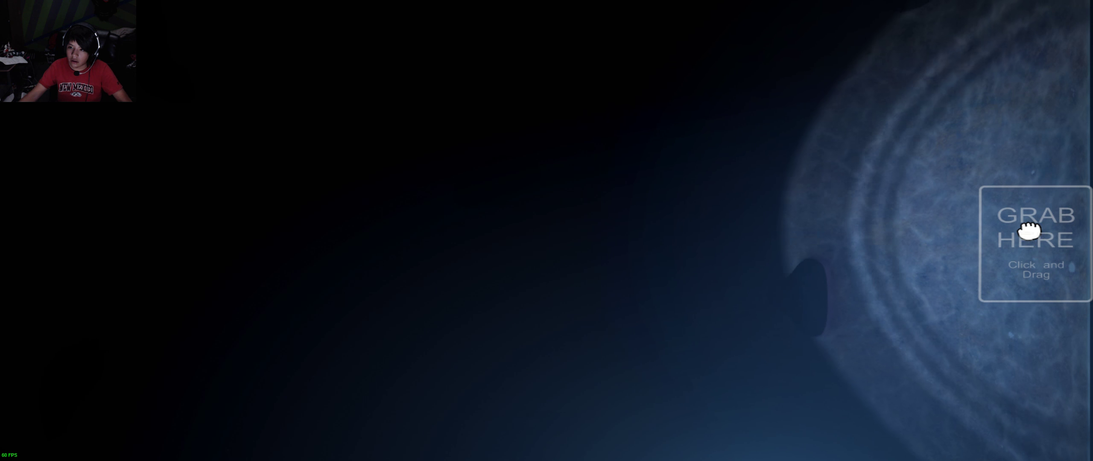
left_click_drag(1035, 230, 543, 244)
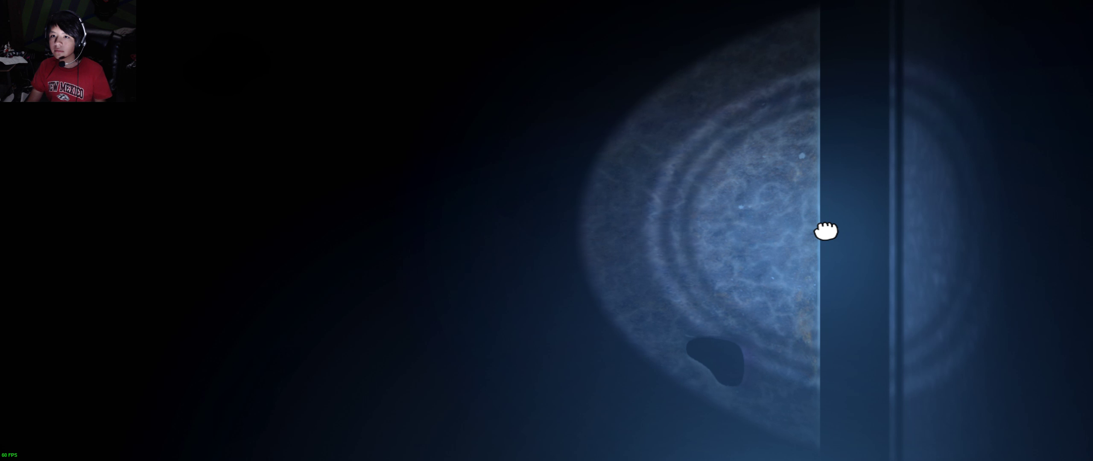
Step: Drag the blue-lit panel leftward in two pulls until it reaches the centre
left_click_drag(826, 231, 659, 232)
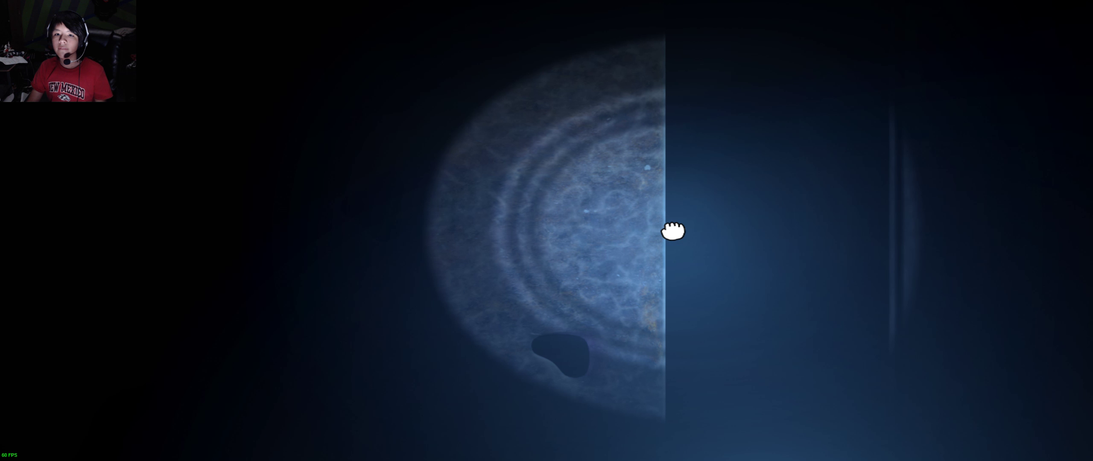
left_click_drag(671, 230, 549, 230)
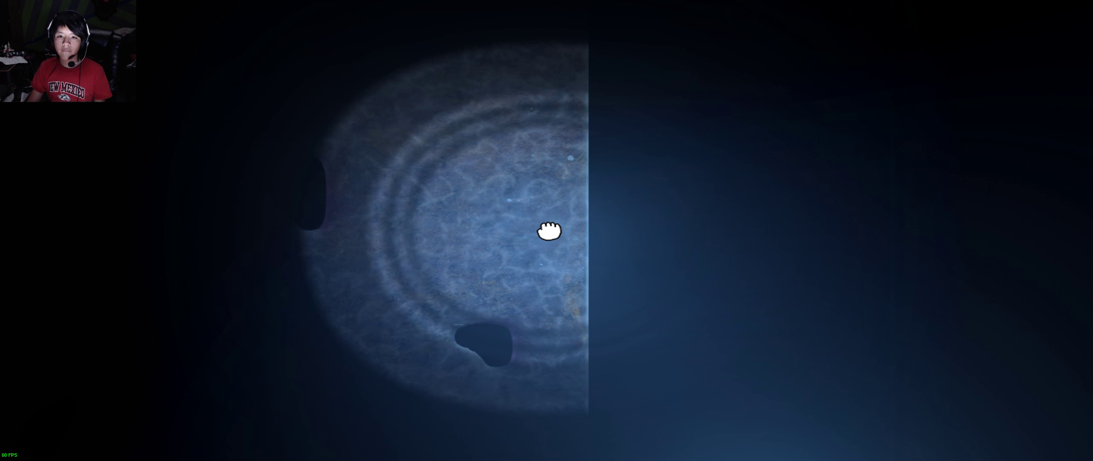